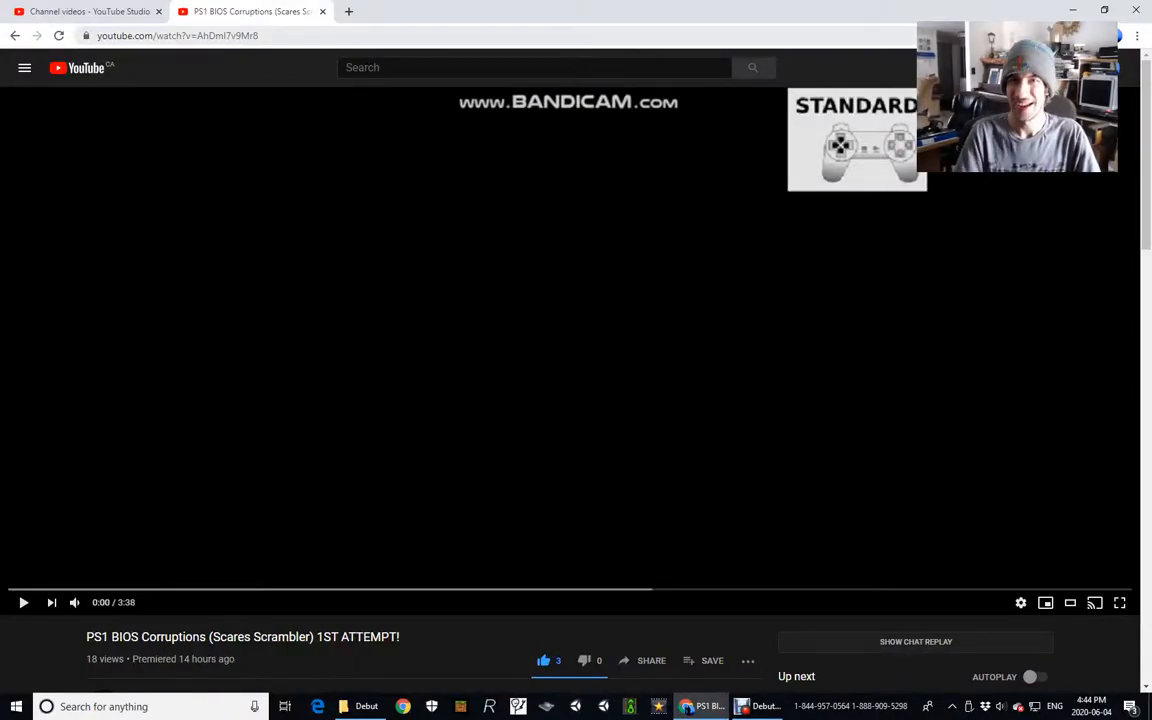
# - Start playback of the PS1 BIOS Corruptions (Scares Scrambler) 1ST ATTEMPT video
pyautogui.click(1120, 604)
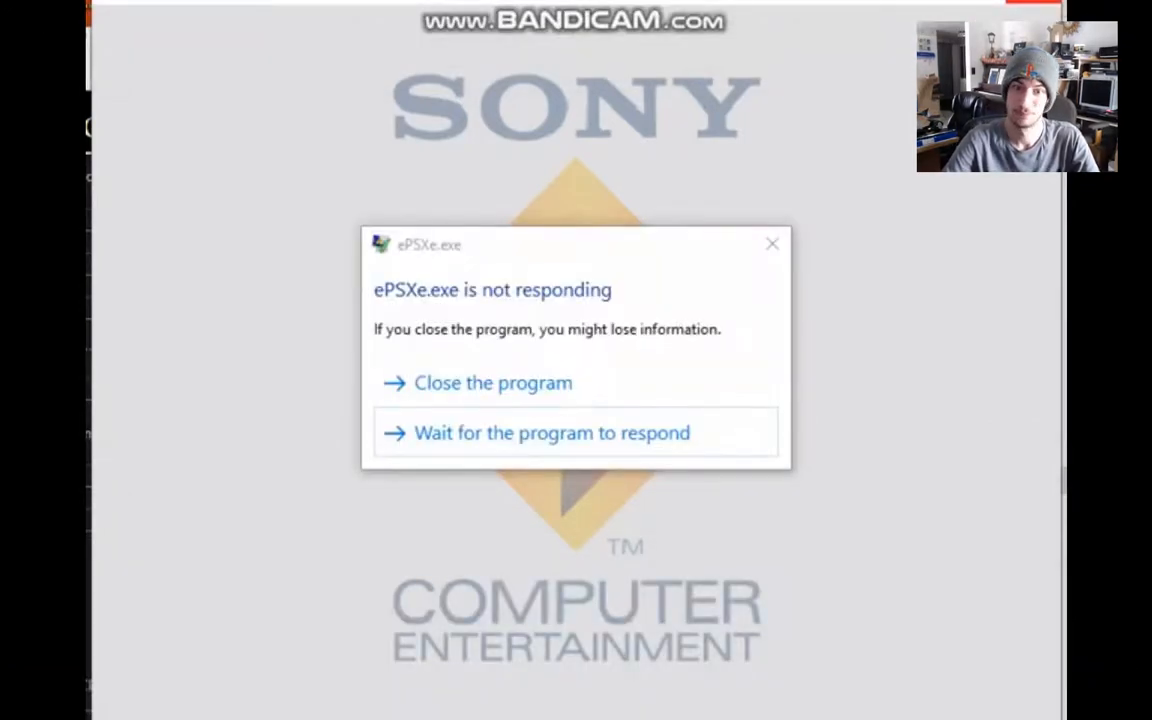
# - Watch the full-screen corruptions video up to about 1:40 of 3:38
pyautogui.click(551, 433)
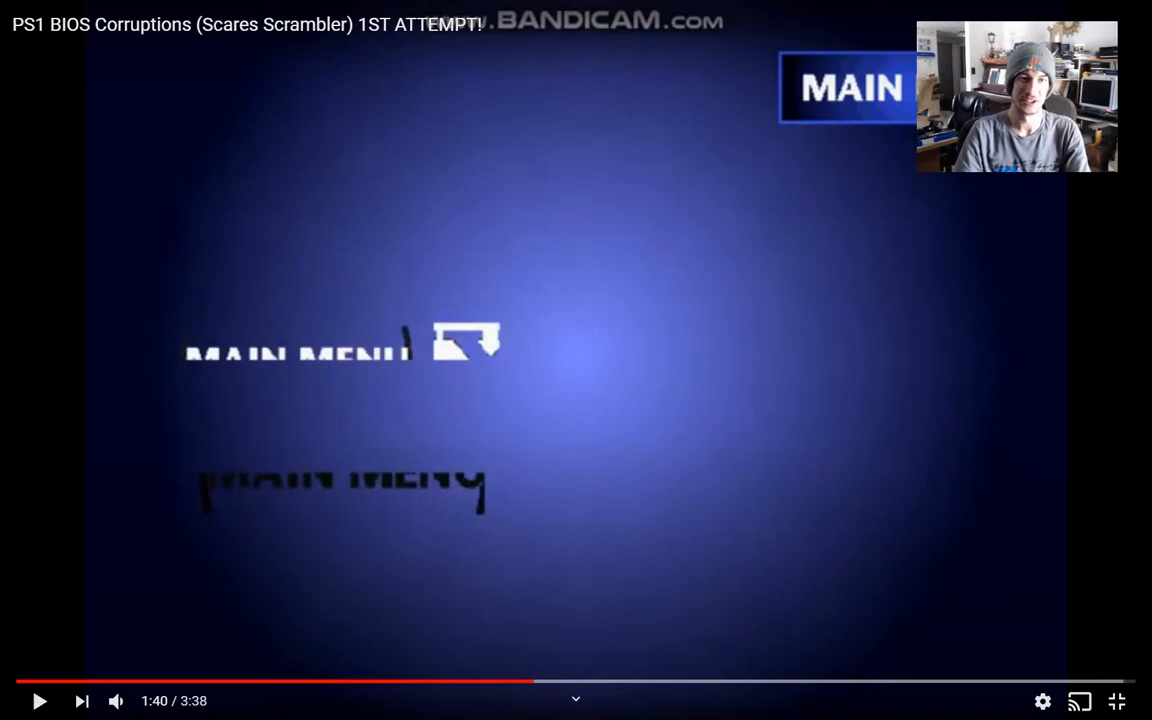
# - Watch the video to 3:38, then exit full screen to the watch page
pyautogui.click(40, 700)
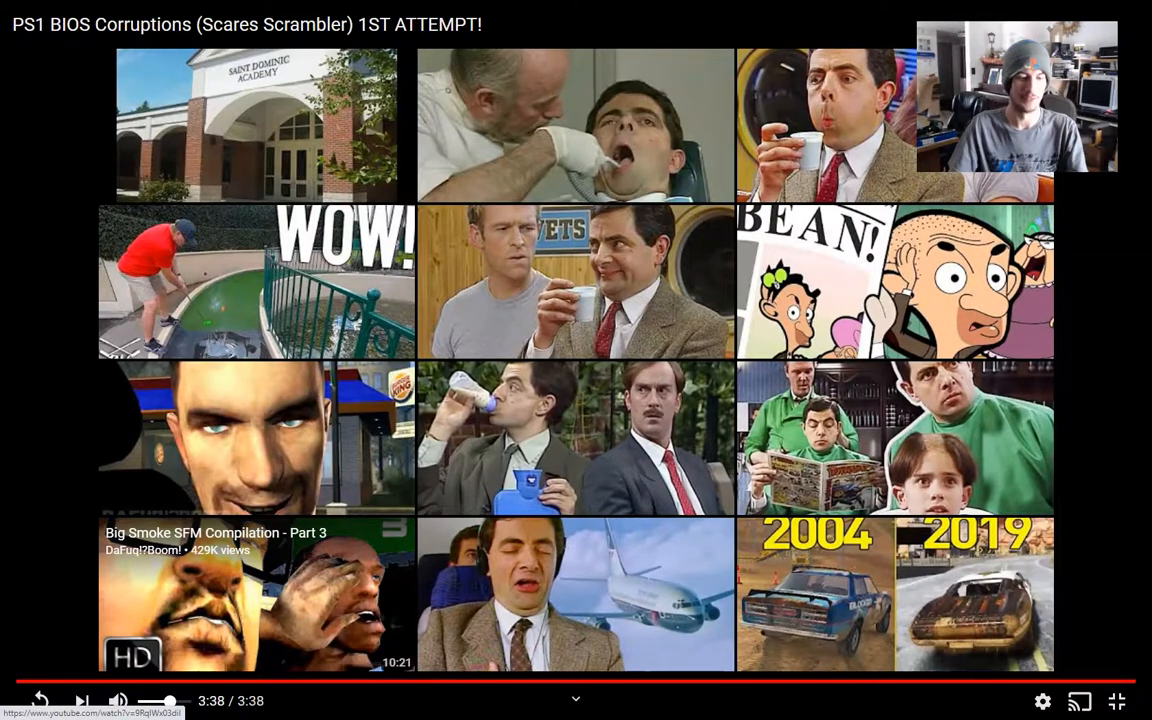
pyautogui.click(1116, 703)
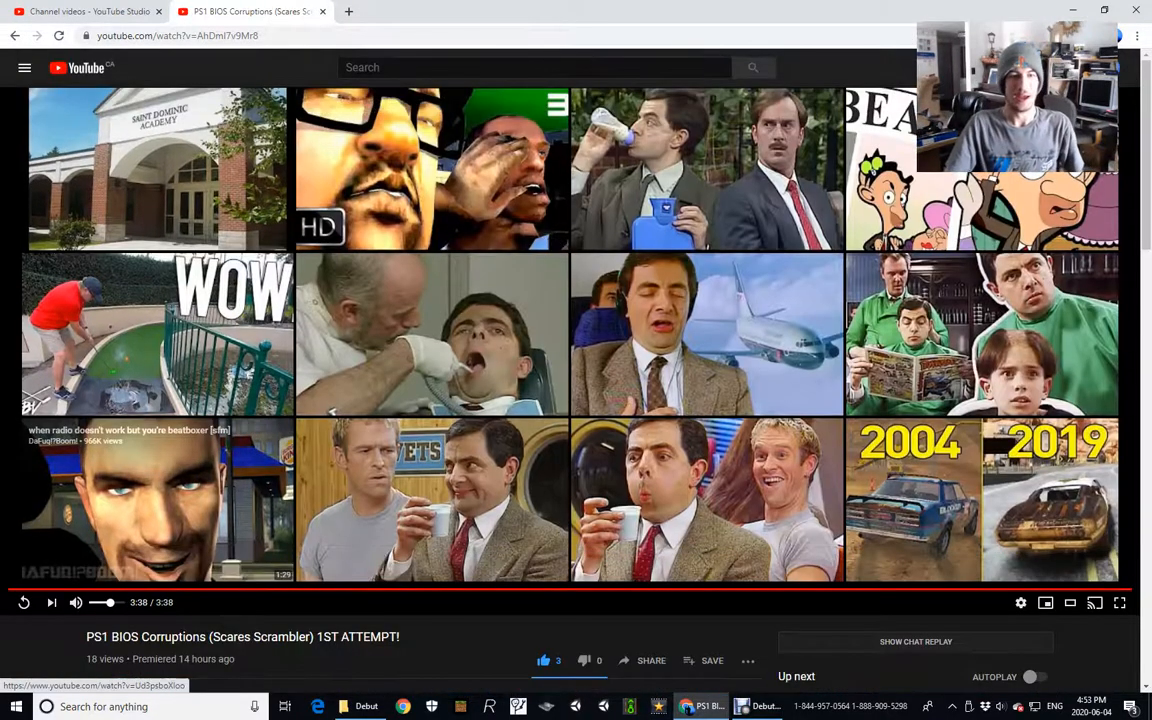